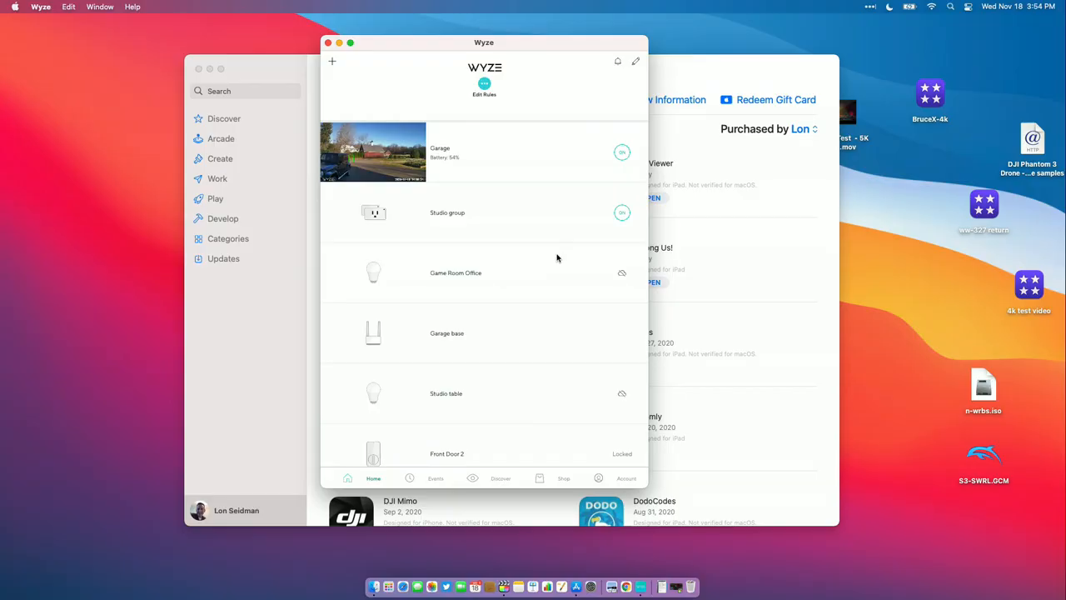
{"action": "mouse_move", "coordinate": [464, 50]}
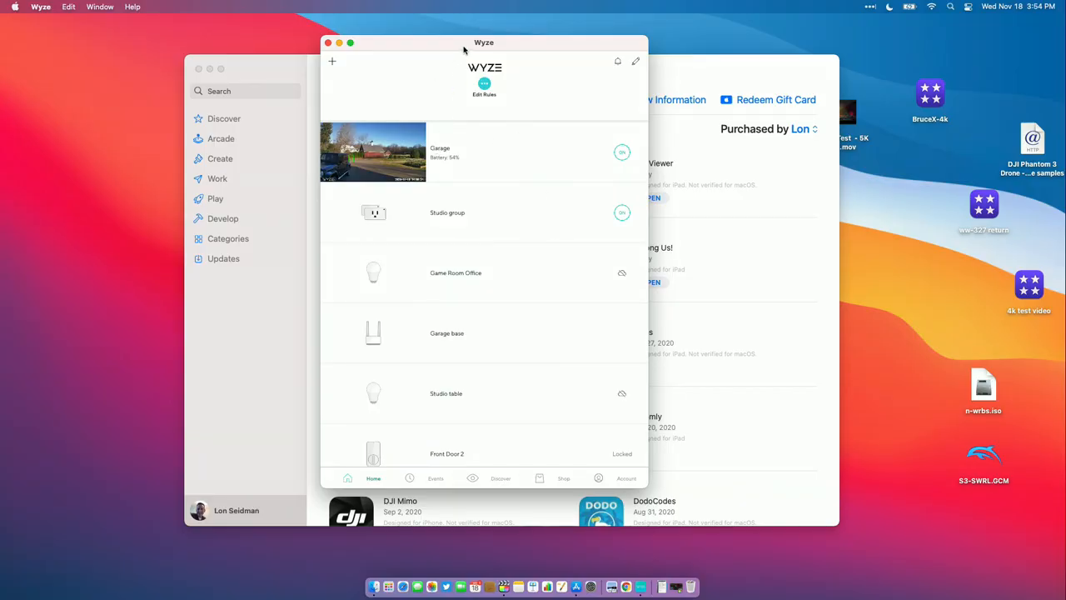
Move the Wyze home device list window up and to the left on the desktop
{"action": "left_click_drag", "start_coordinate": [484, 42], "coordinate": [464, 31]}
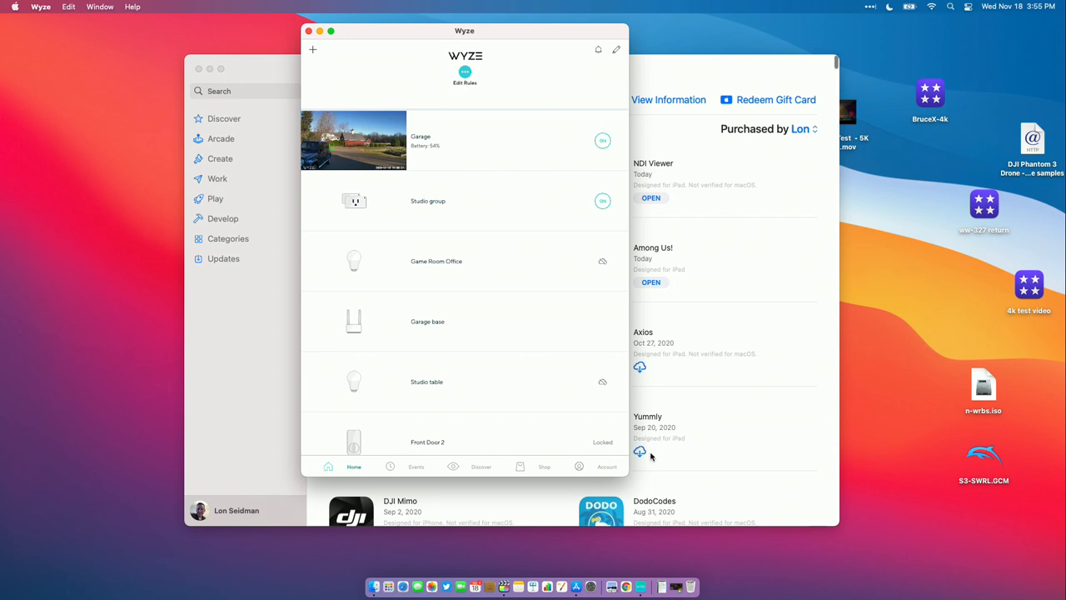
{"action": "mouse_move", "coordinate": [666, 490]}
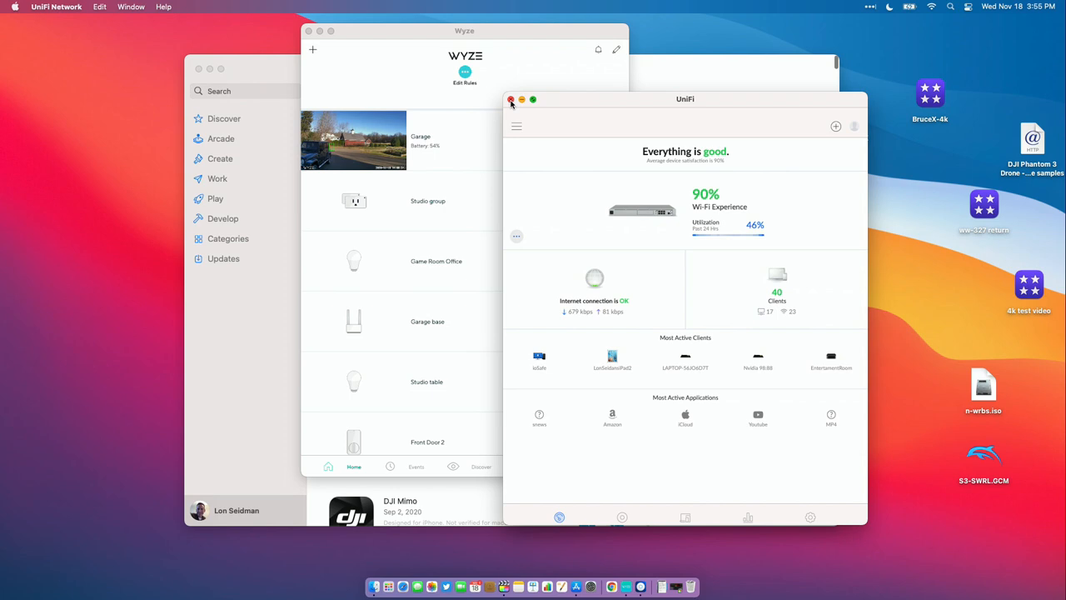
Close the UniFi Network dashboard window using its red close button
{"action": "left_click", "coordinate": [511, 100]}
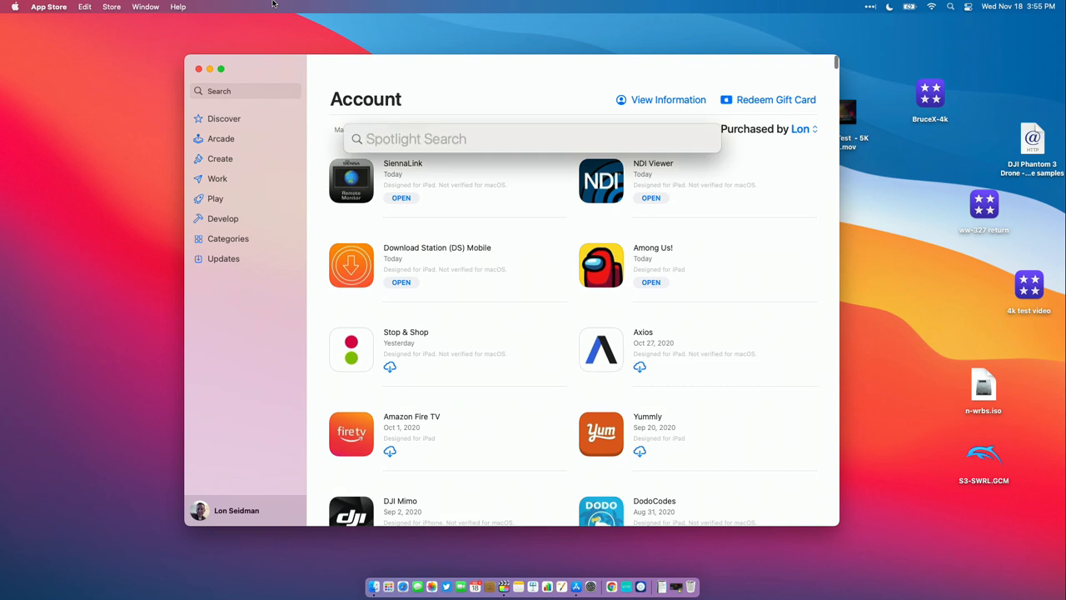
Launch GTA: SA via Spotlight ('gta s'), skip Social Club sign-in and resume the saved game
{"action": "type", "text": "gta s"}
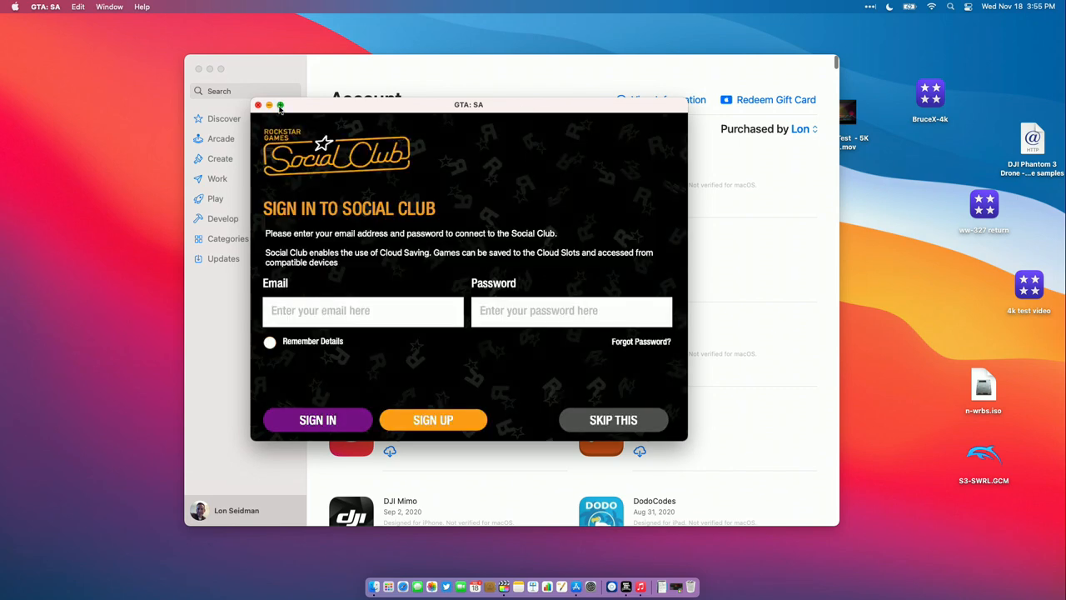
{"action": "left_click_drag", "start_coordinate": [468, 105], "coordinate": [741, 315]}
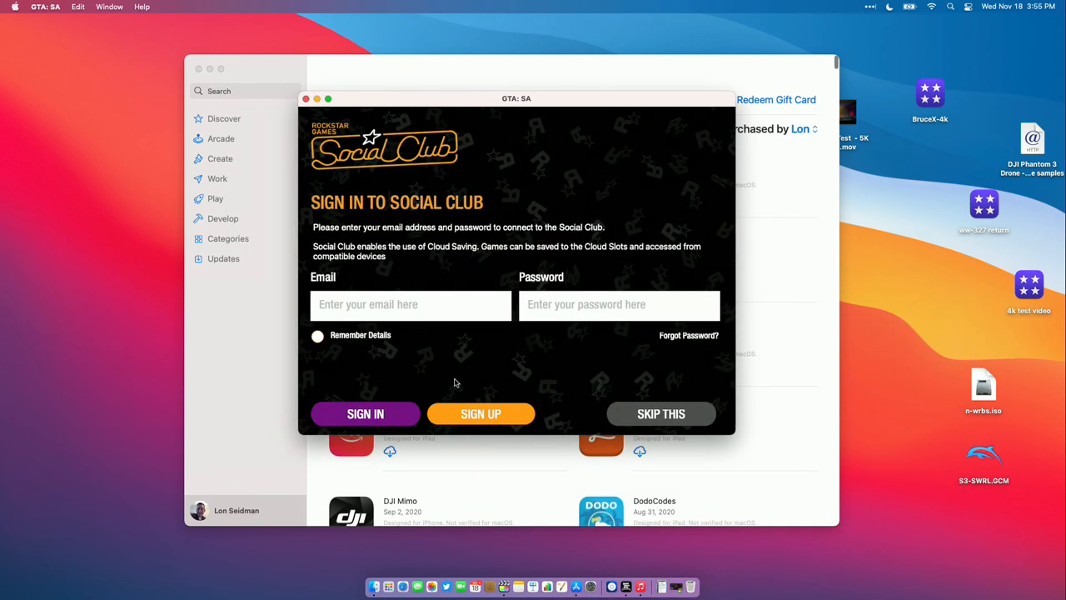
{"action": "left_click", "coordinate": [660, 414]}
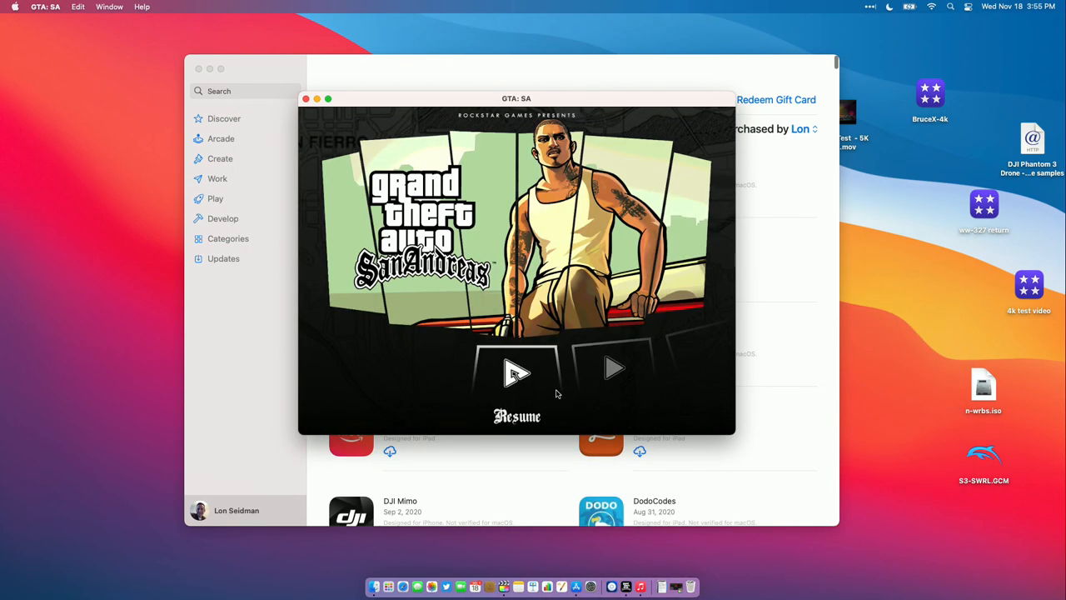
{"action": "left_click", "coordinate": [517, 372]}
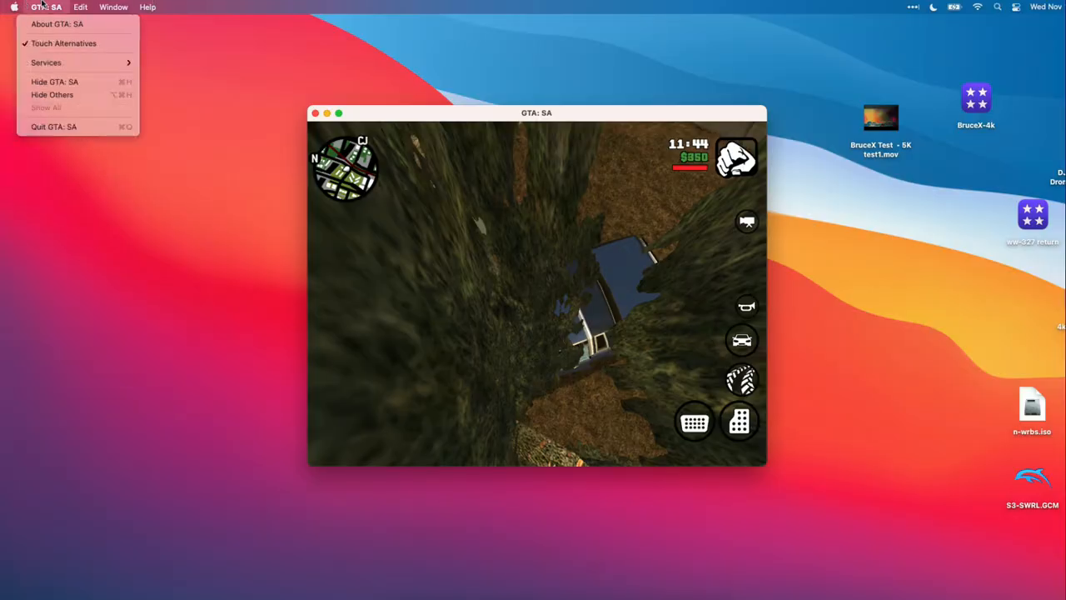
{"action": "mouse_move", "coordinate": [64, 42]}
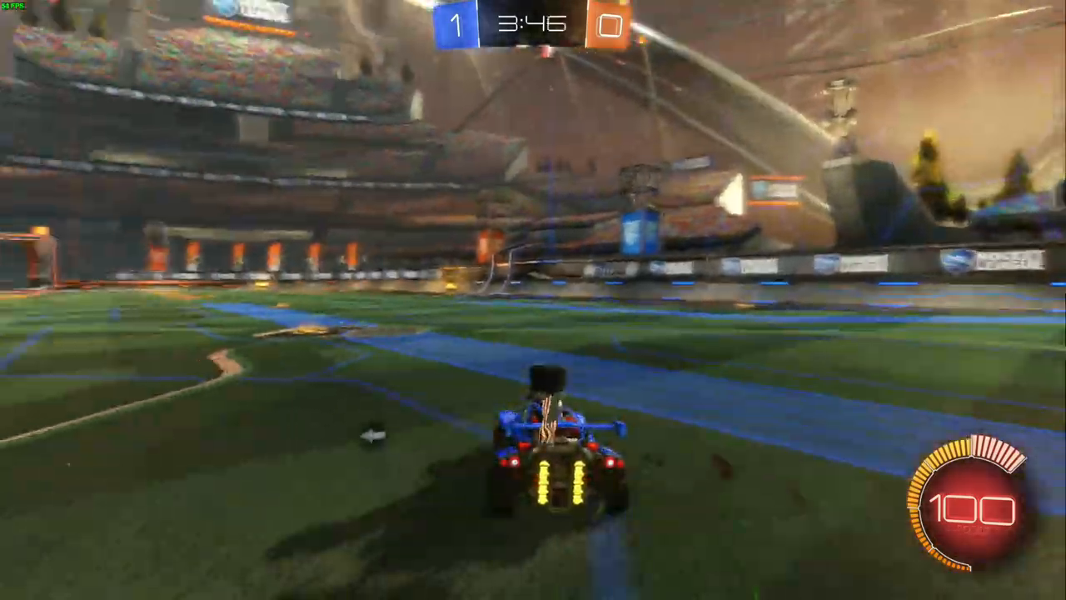
Pause the Rocket League match and show the Options Video settings (1920x1080, Fullscreen)
{"action": "key", "text": "w"}
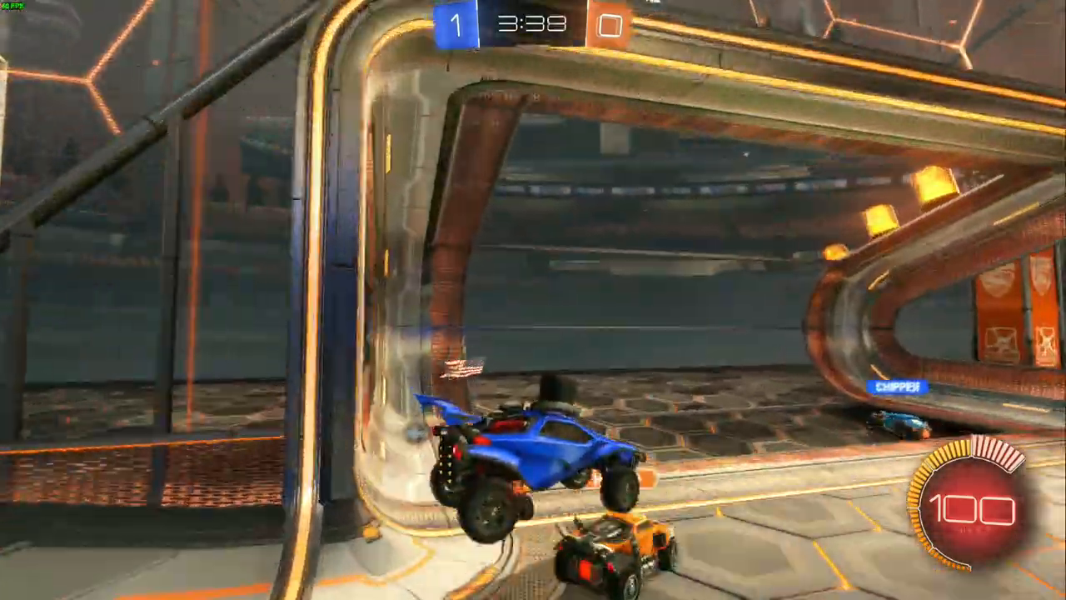
{"action": "key", "text": "Escape"}
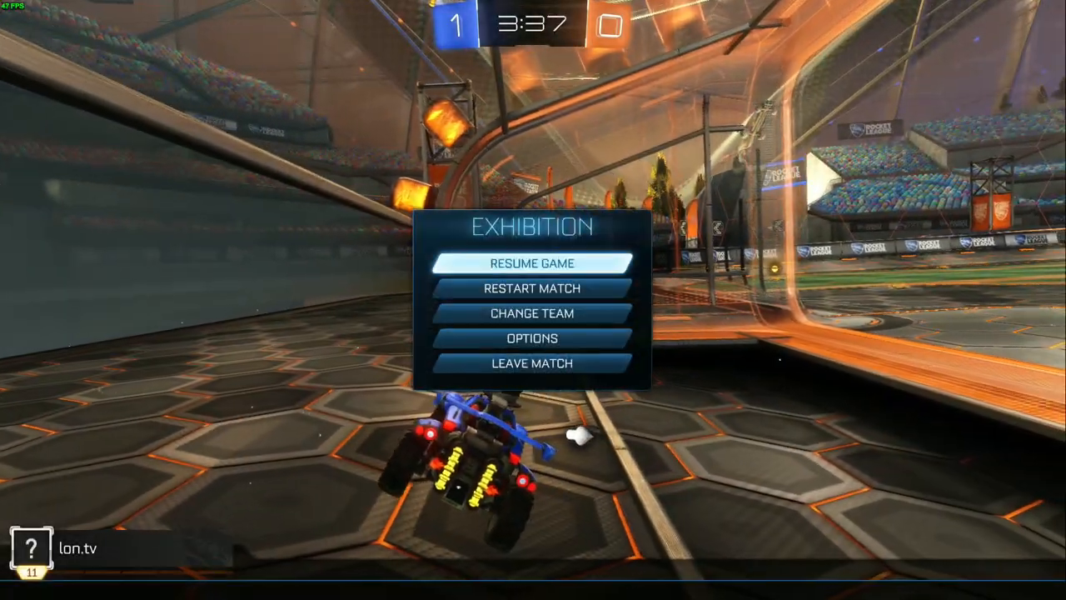
{"action": "left_click", "coordinate": [532, 262]}
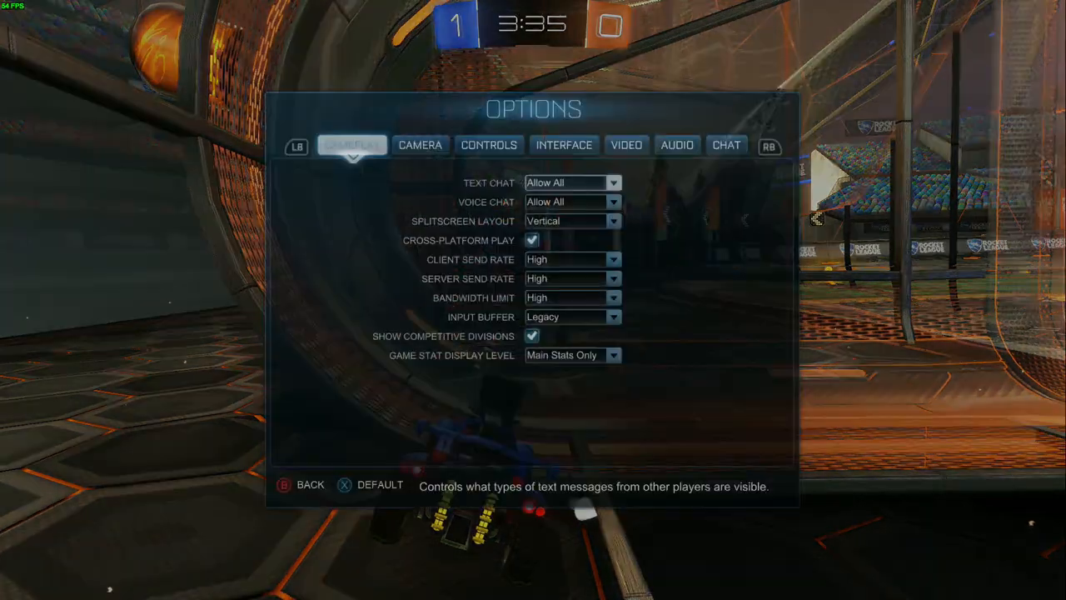
{"action": "left_click", "coordinate": [625, 144]}
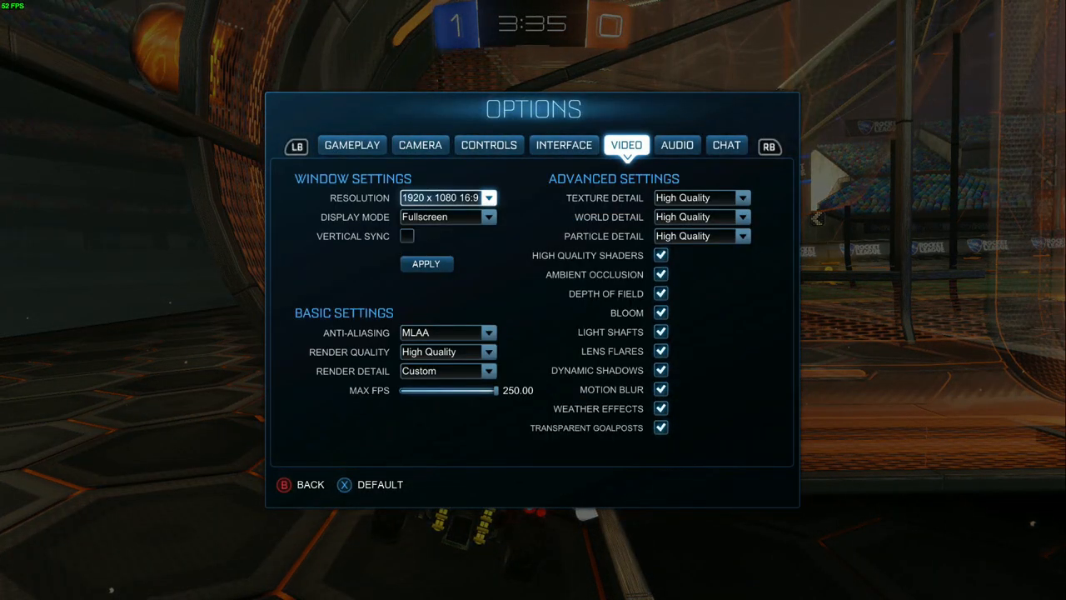